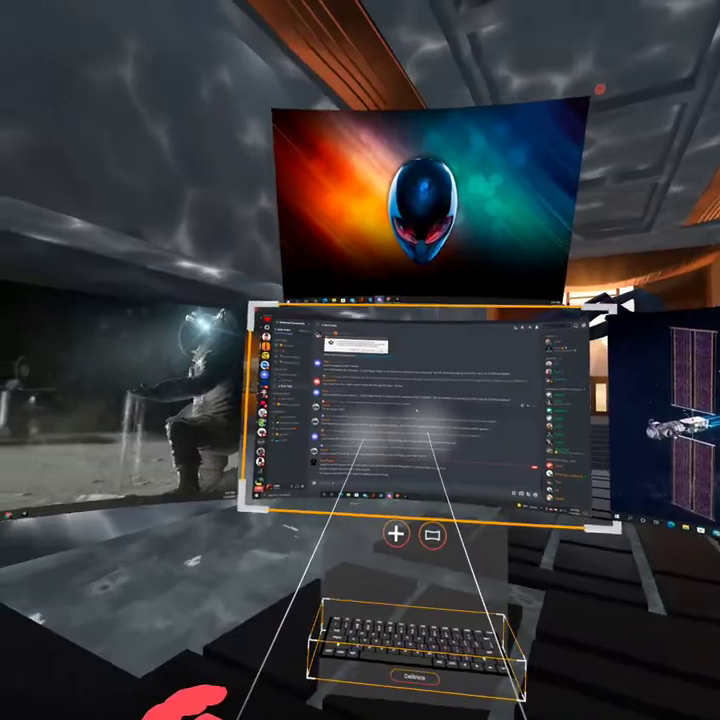
pyautogui.moveTo(360, 360)
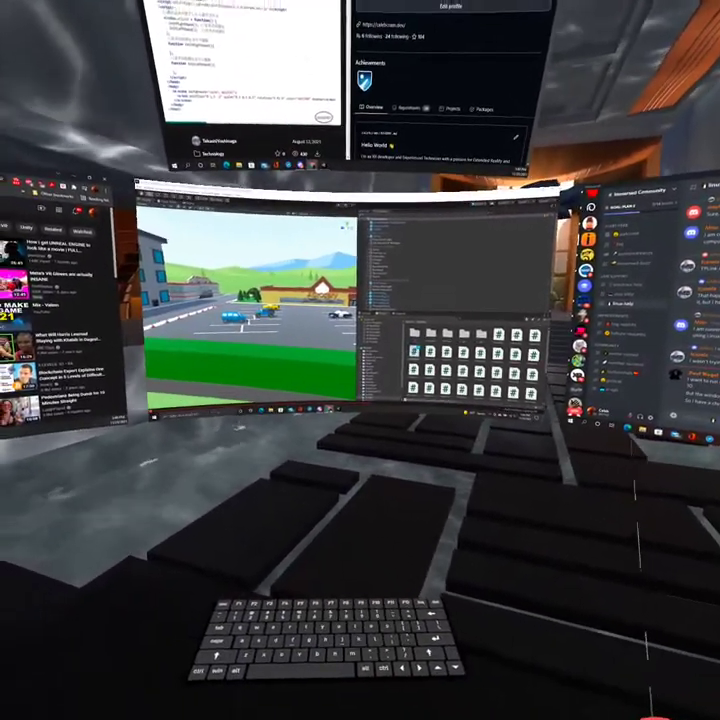
pyautogui.moveTo(360, 360)
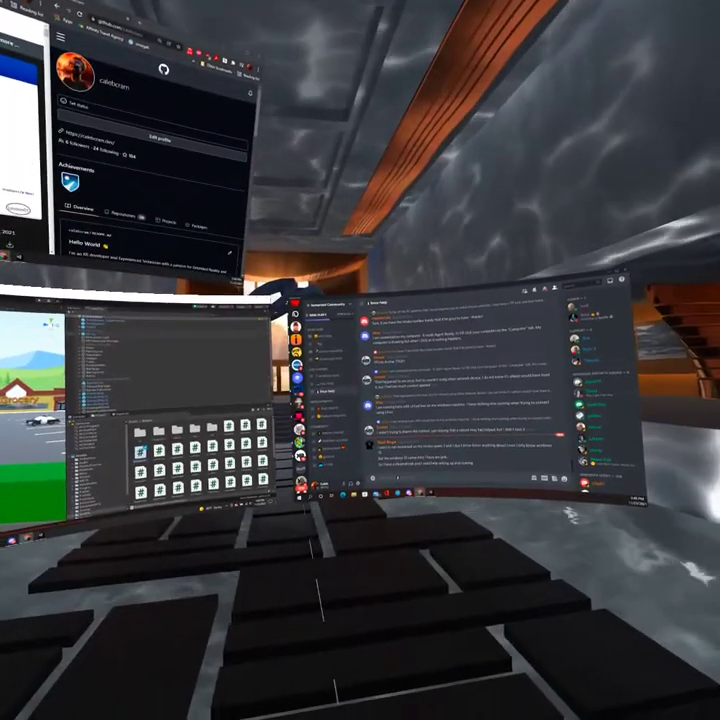
pyautogui.moveTo(360, 360)
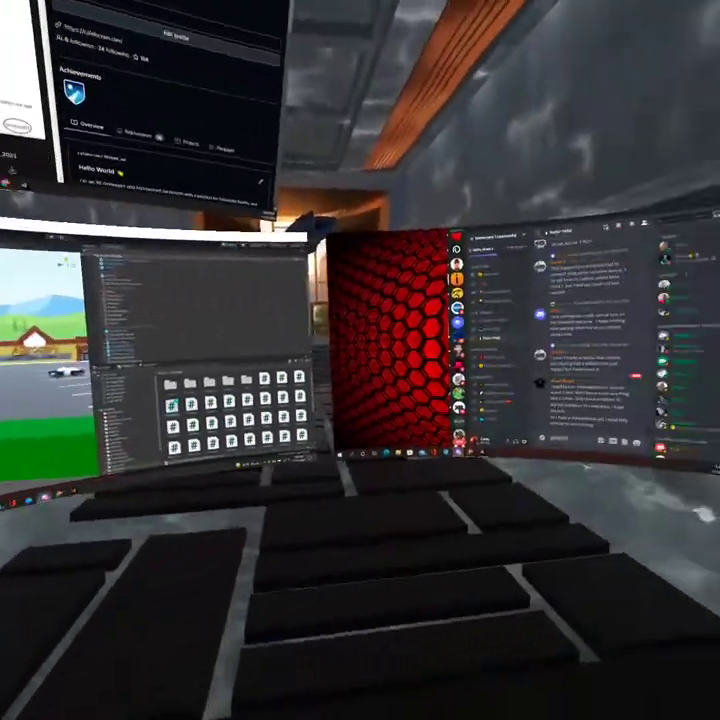
pyautogui.moveTo(360, 360)
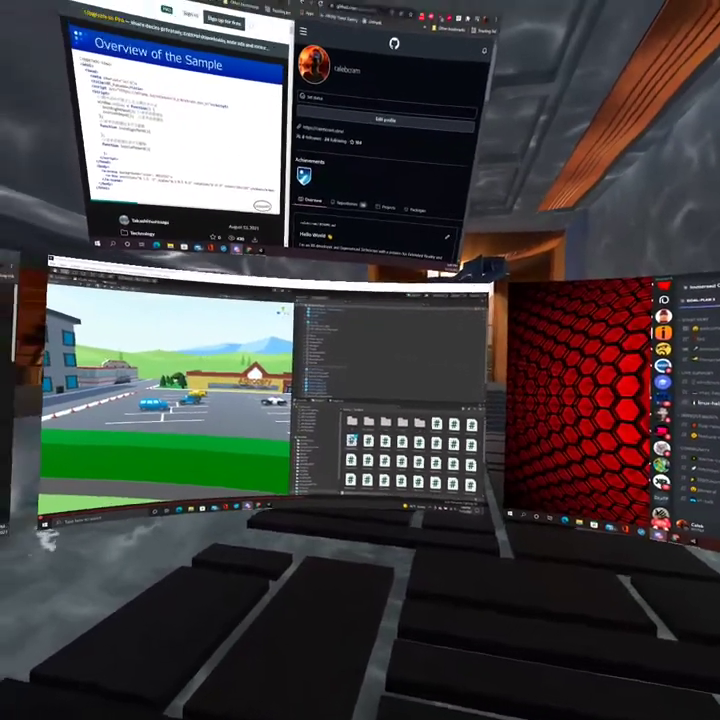
pyautogui.moveTo(360, 360)
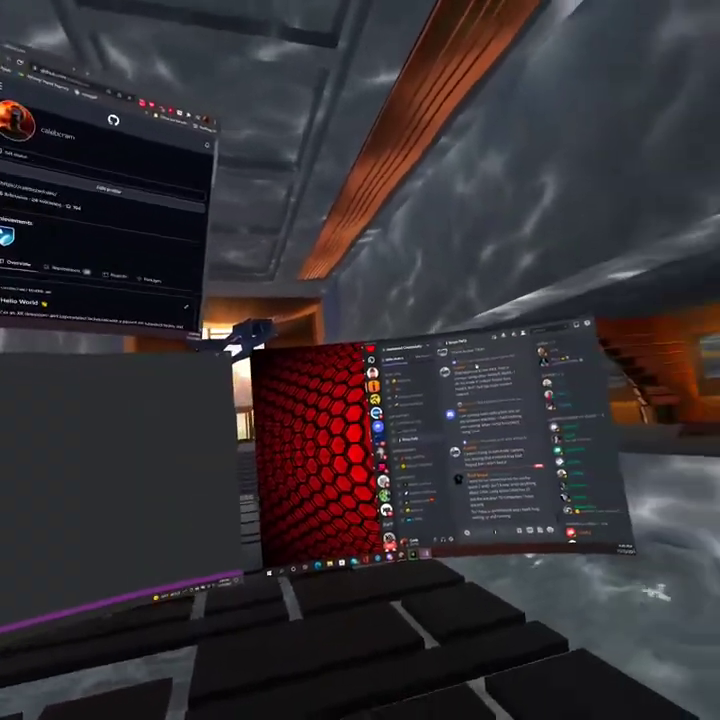
pyautogui.moveTo(360, 360)
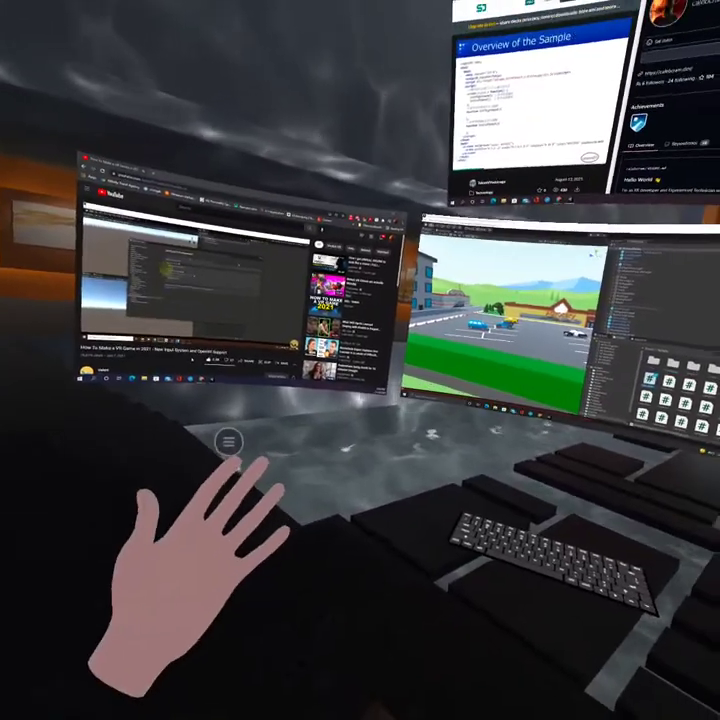
pyautogui.moveTo(360, 360)
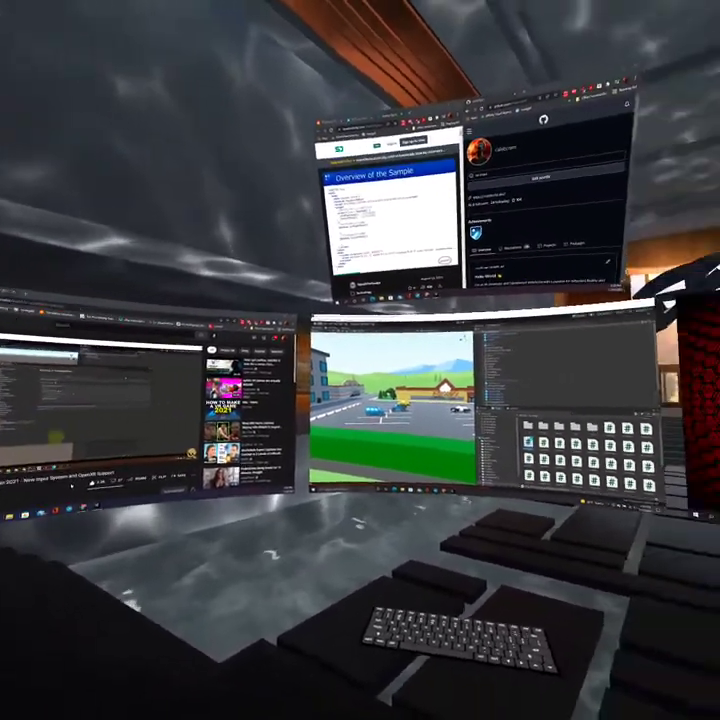
pyautogui.moveTo(360, 360)
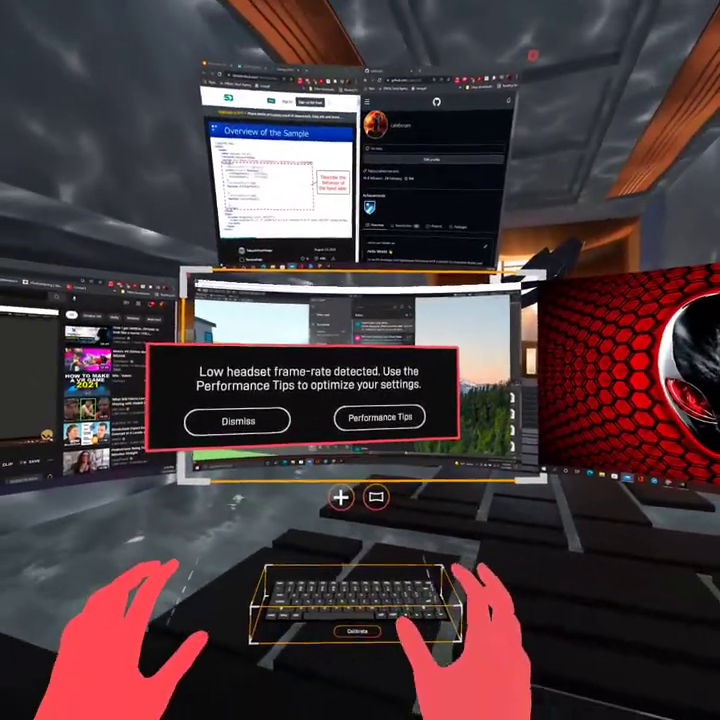
# Position the virtual keyboard on the desk below the main monitor
pyautogui.click(235, 419)
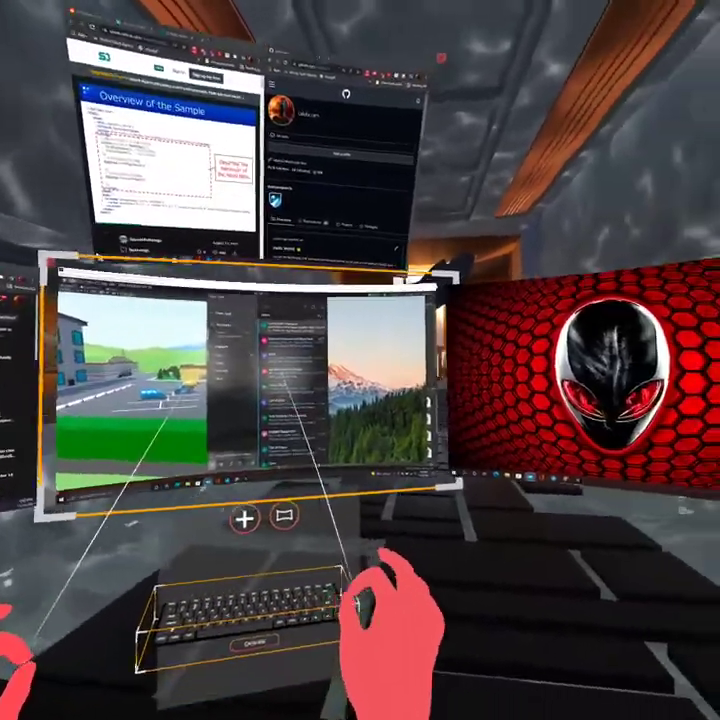
pyautogui.moveTo(360, 360)
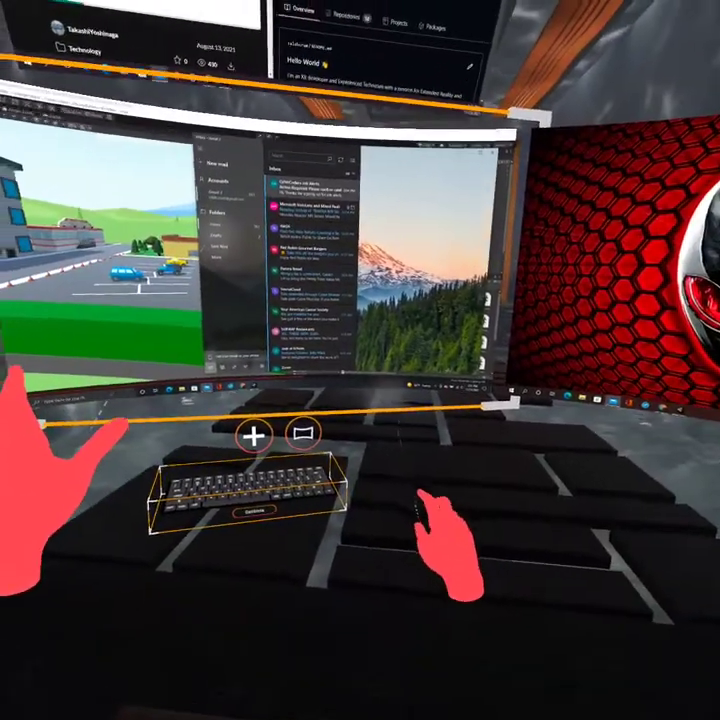
pyautogui.moveTo(360, 360)
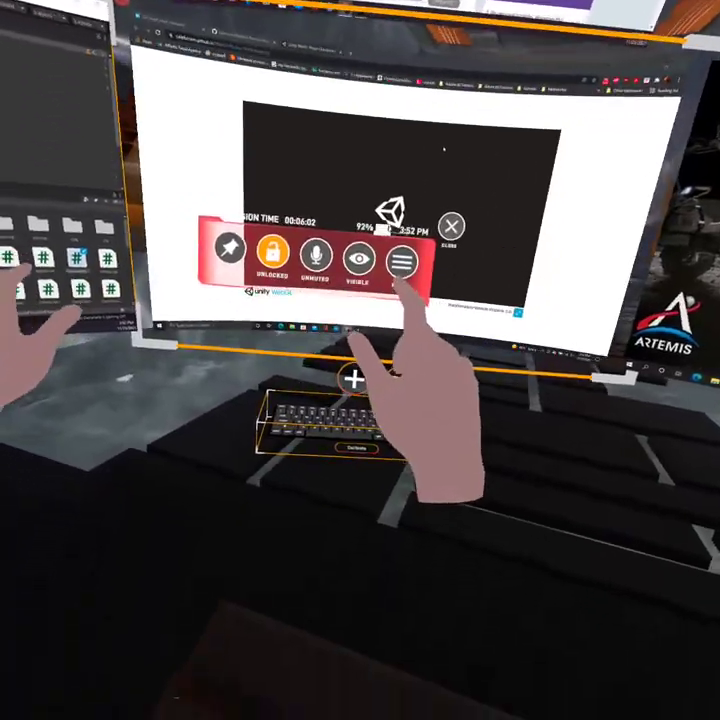
# Open the Immersed menu and go to the My Room environment options
pyautogui.click(396, 258)
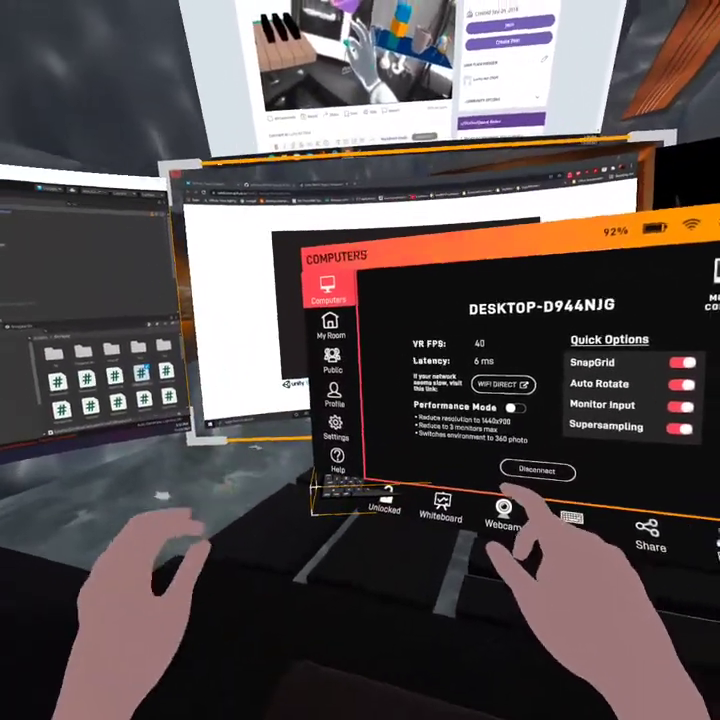
pyautogui.click(330, 345)
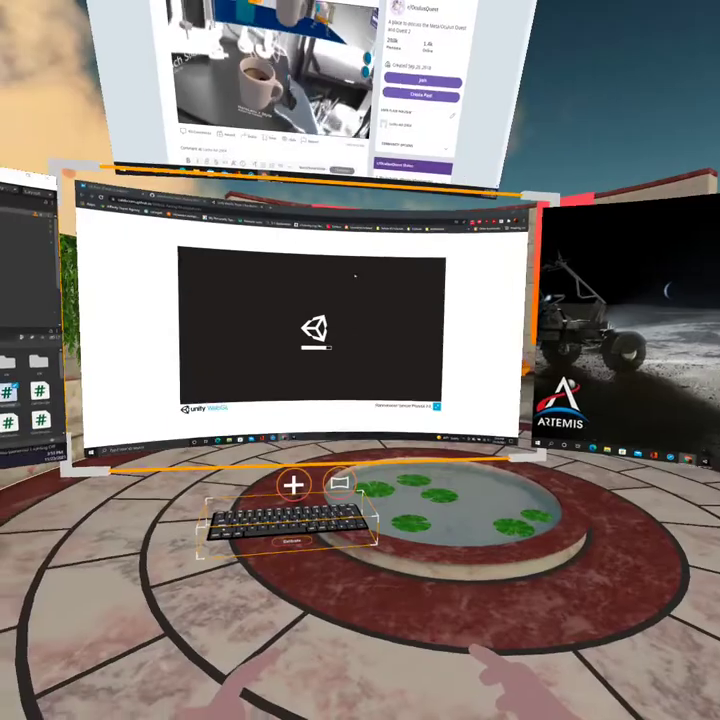
pyautogui.moveTo(360, 360)
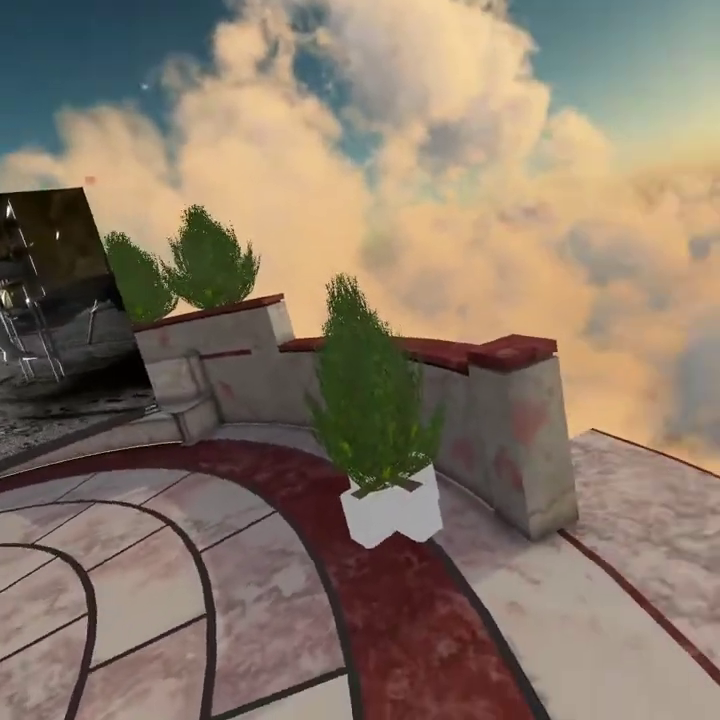
pyautogui.moveTo(360, 360)
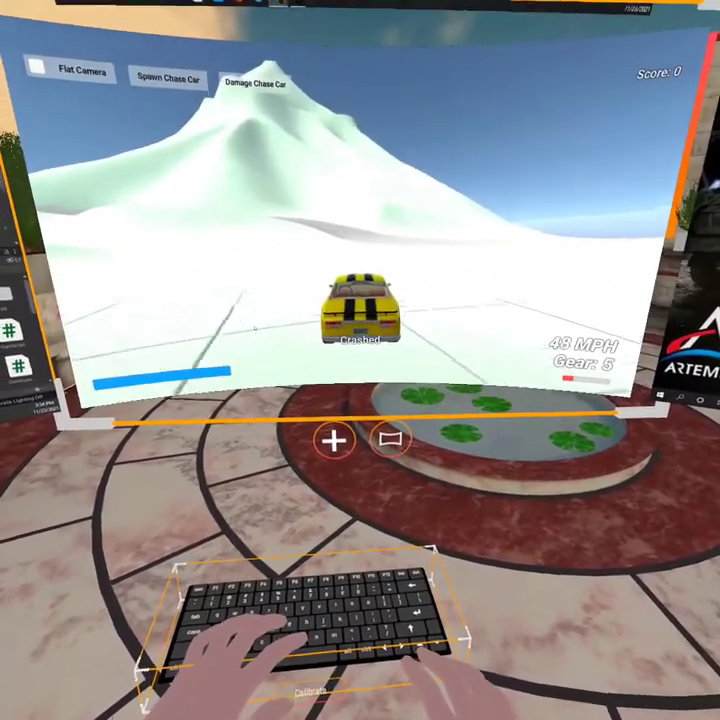
pyautogui.moveTo(360, 360)
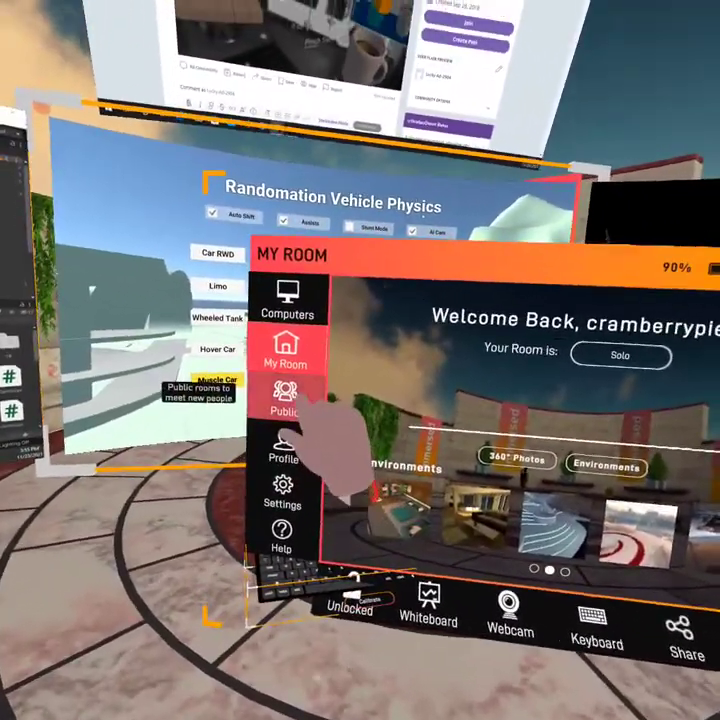
# Show the Public tab's grid of public rooms to join
pyautogui.click(287, 400)
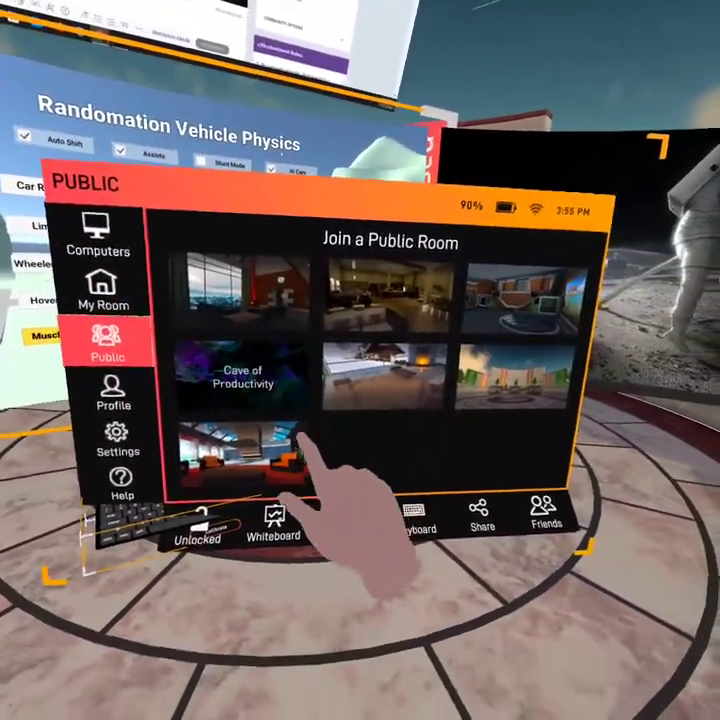